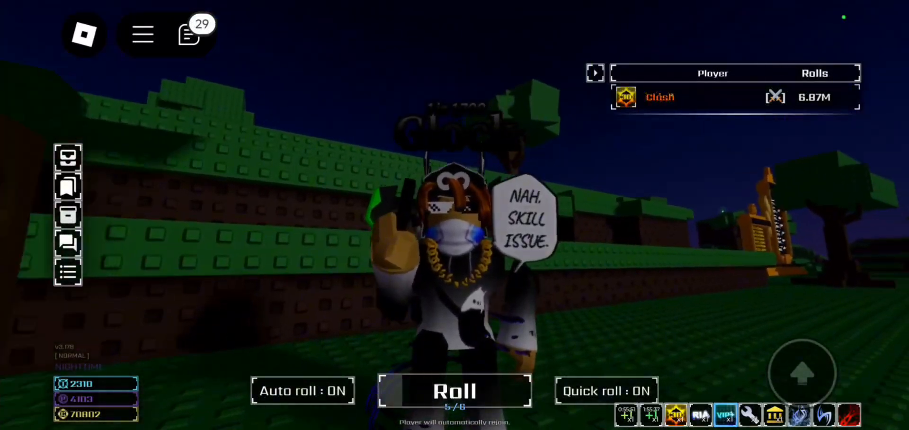
- Bring up the in-game menu listing Credits, Achievements, Settings, Gamepasses and Server Management
click(453, 390)
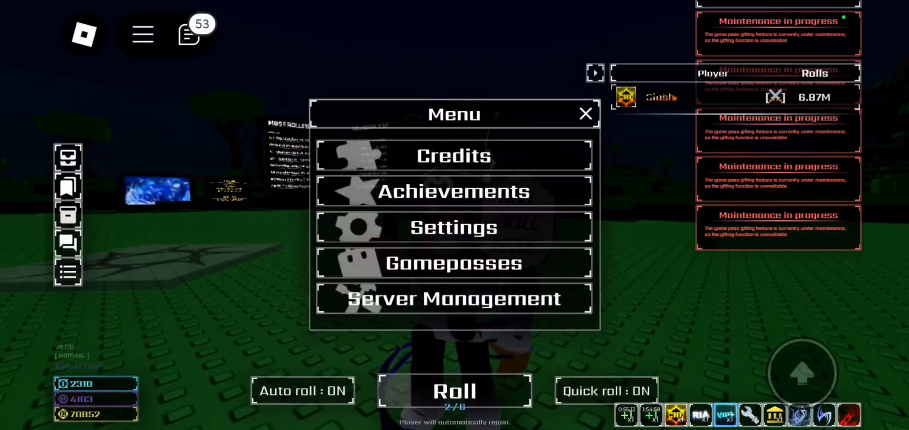
- Dismiss the menu panel and return to the world with auto and quick roll running
click(453, 263)
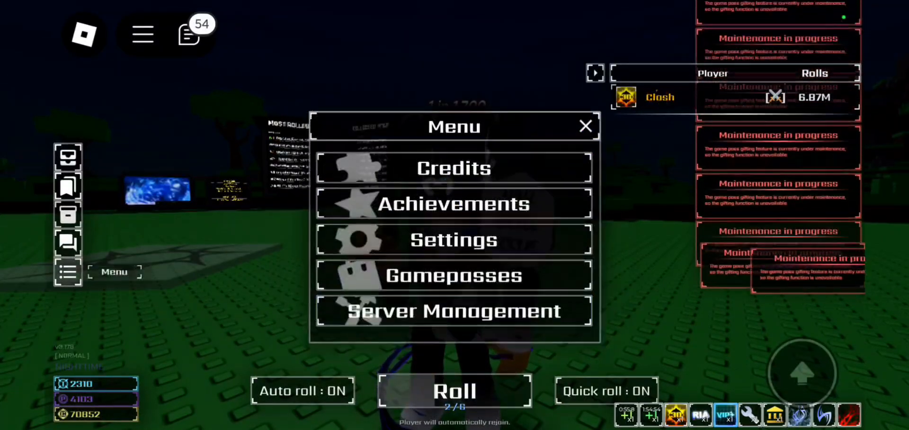
click(585, 126)
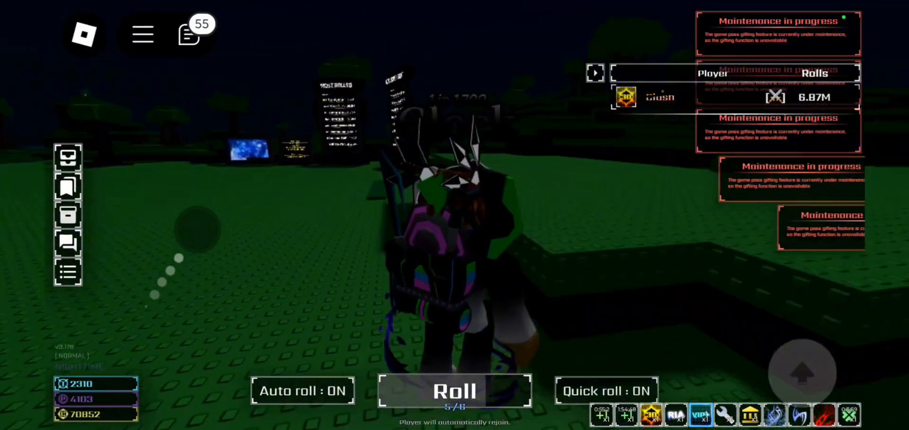
- Keep auto roll running until the 1-in-45,000,000 Overseer aura is obtained
click(454, 390)
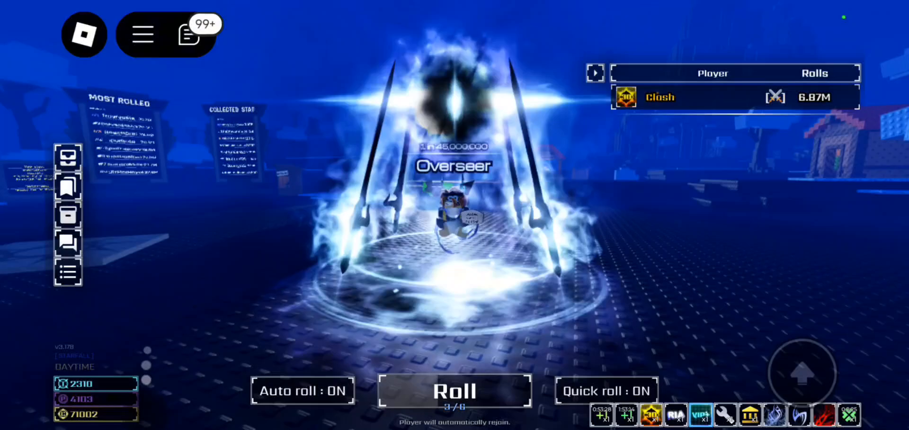
- Continue auto-rolling until the Flying Dutchman ghost-ship aura surrounds the character
click(454, 390)
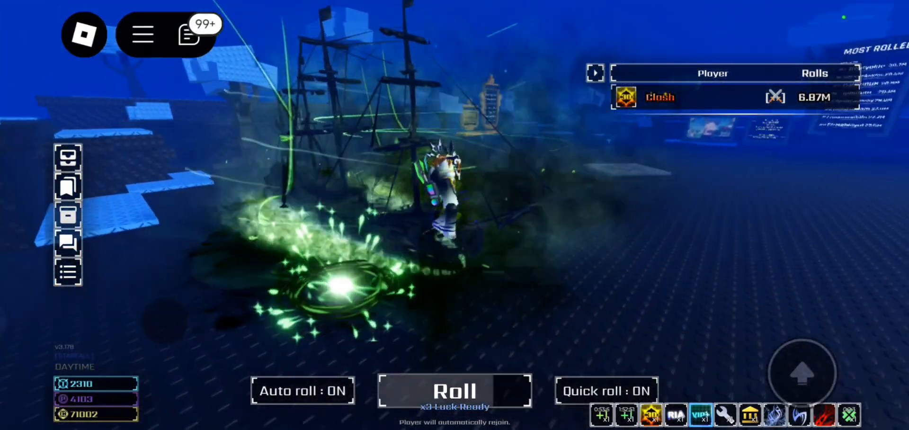
click(454, 390)
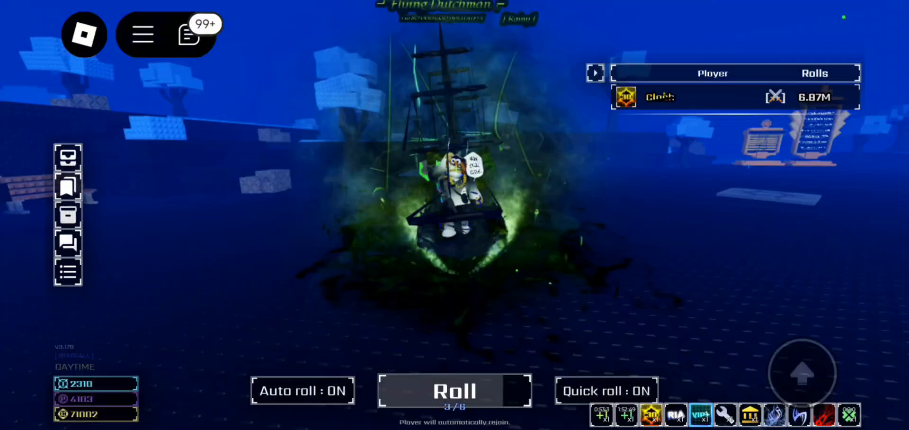